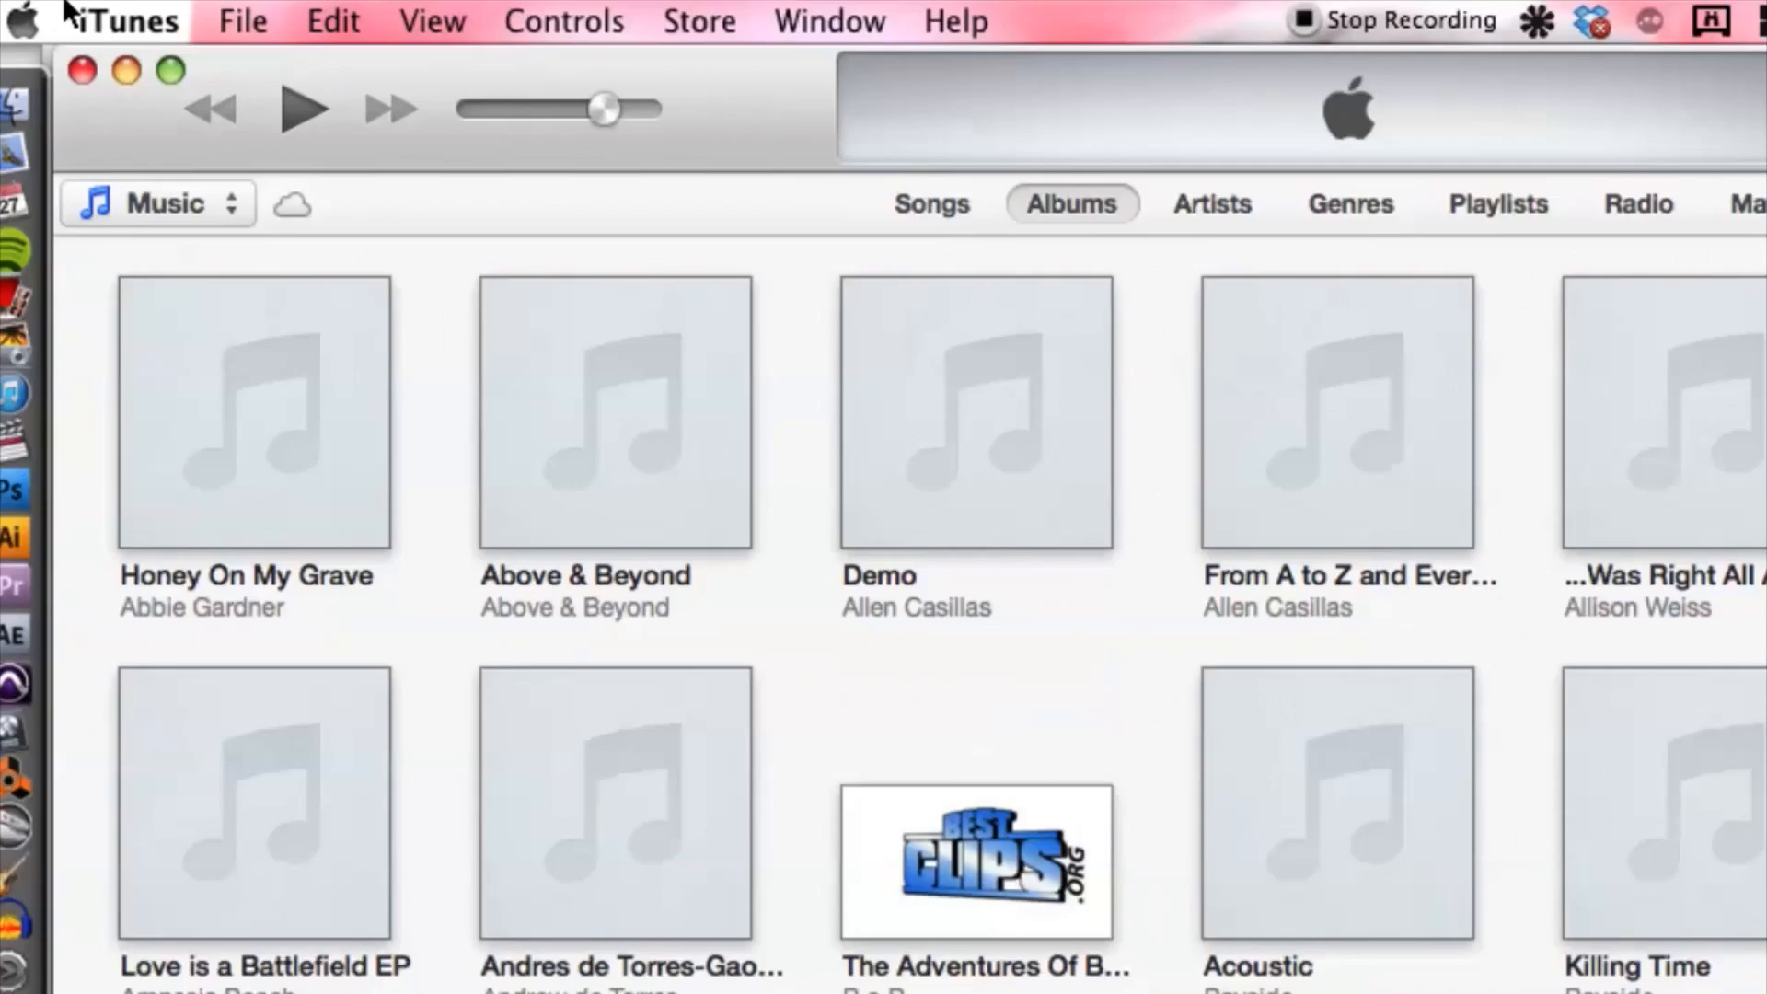
# Step: Run Check for Updates from the iTunes menu to see if a newer version exists
pyautogui.click(122, 20)
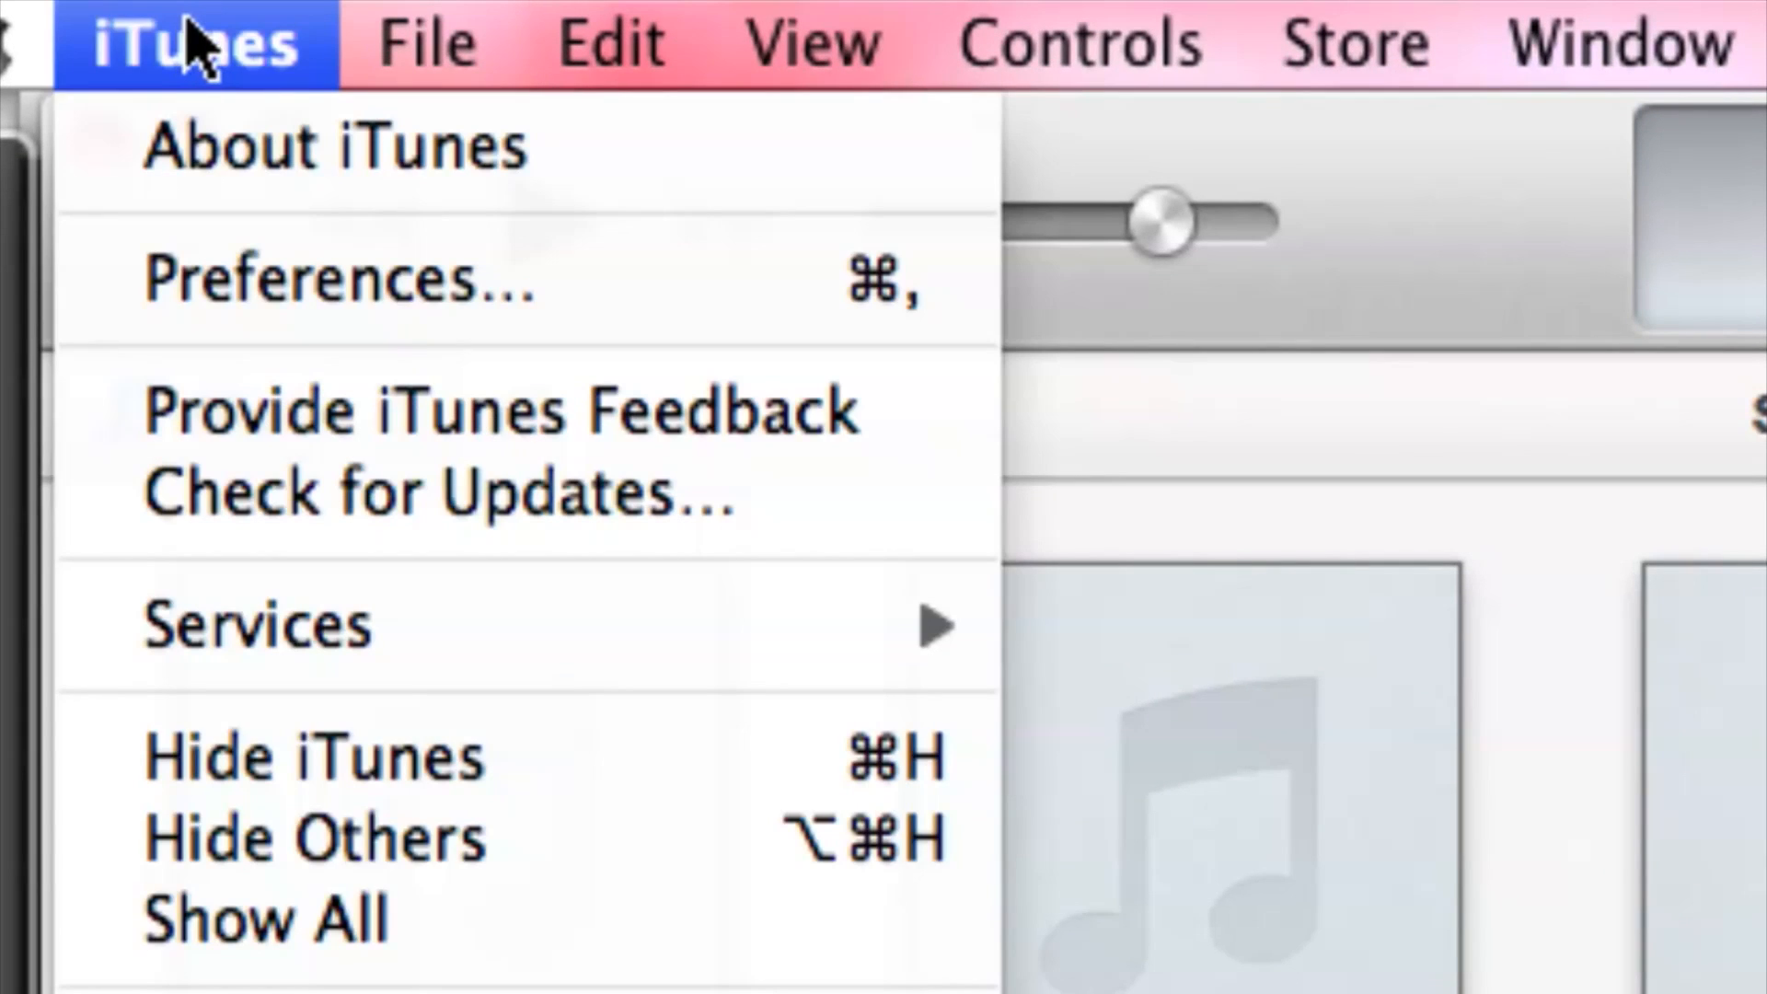
pyautogui.moveTo(315, 755)
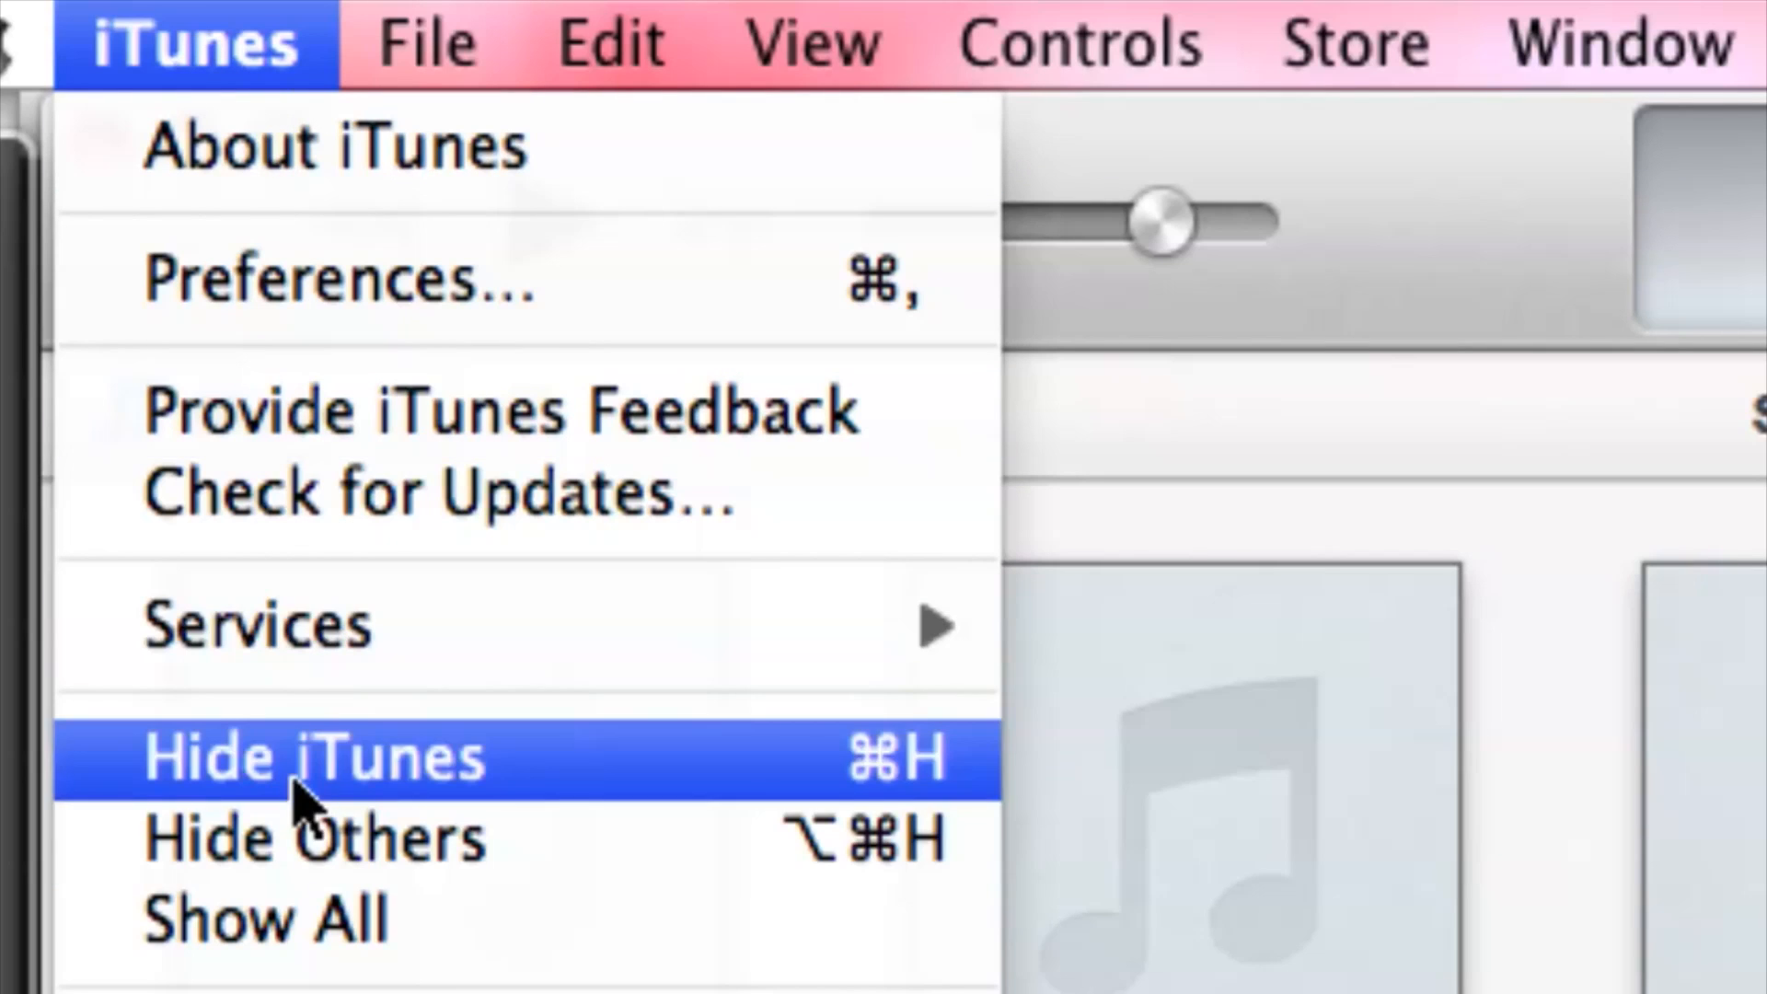
pyautogui.click(315, 754)
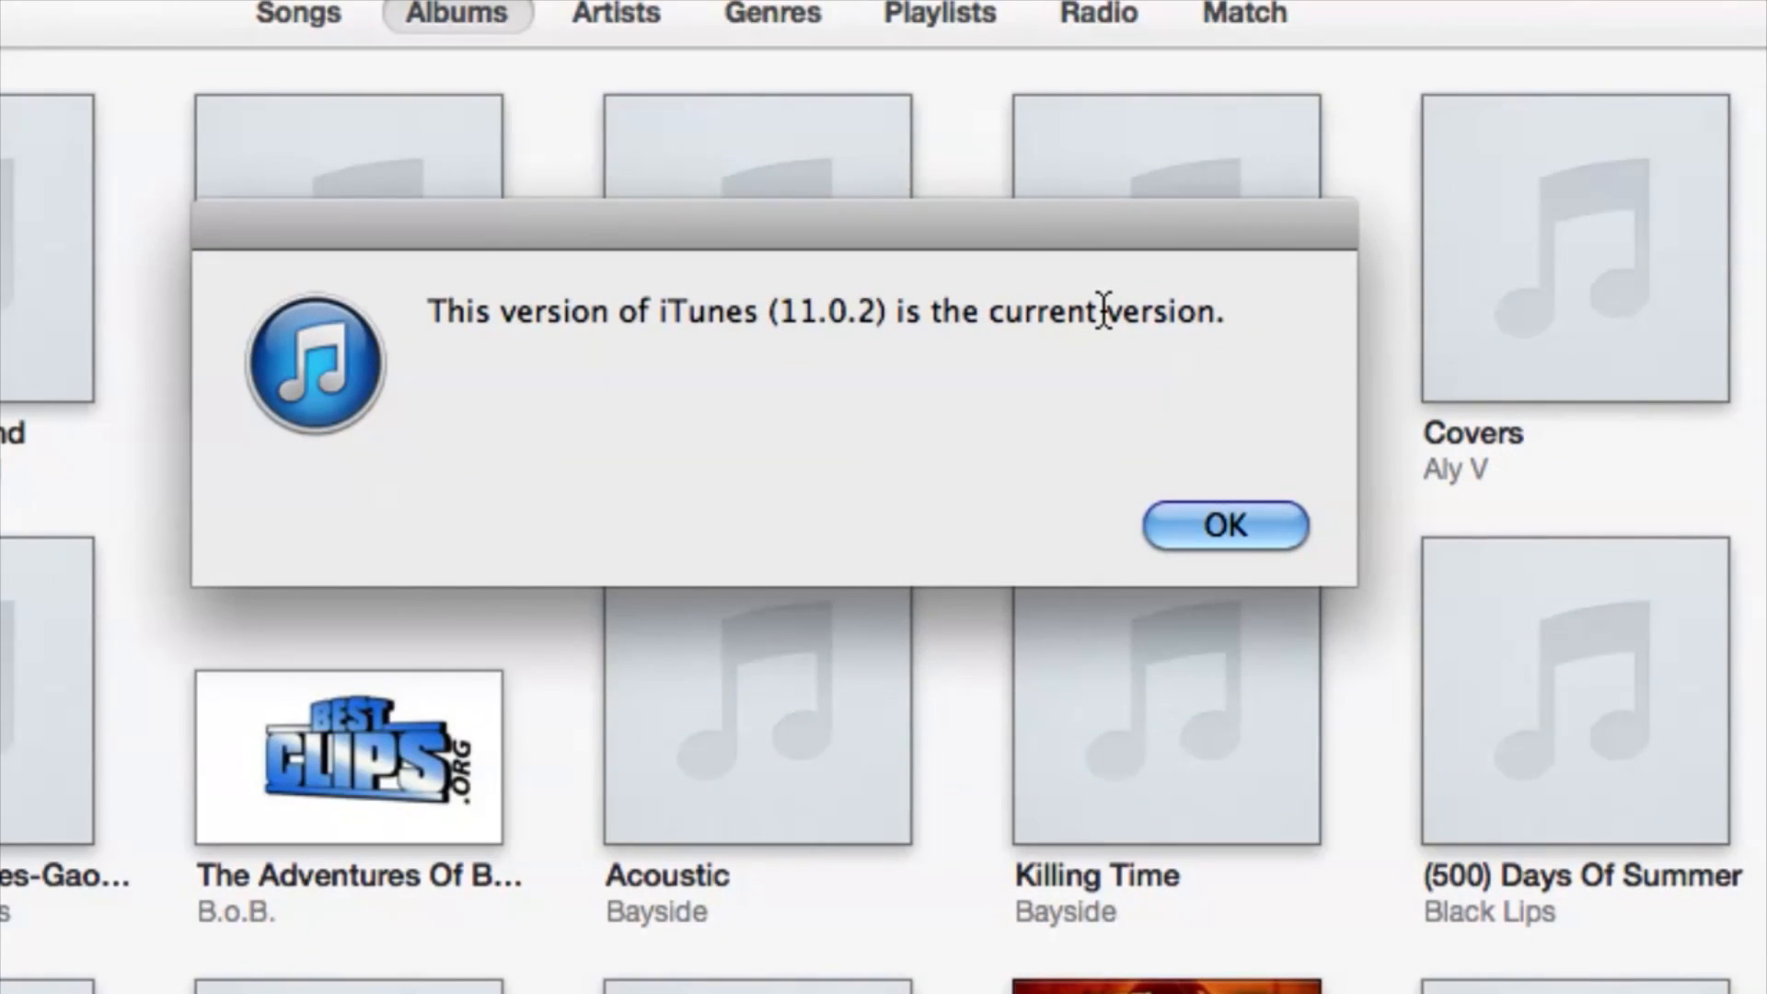
# Step: Dismiss the notice confirming iTunes 11.0.2 is the current version
pyautogui.click(1223, 525)
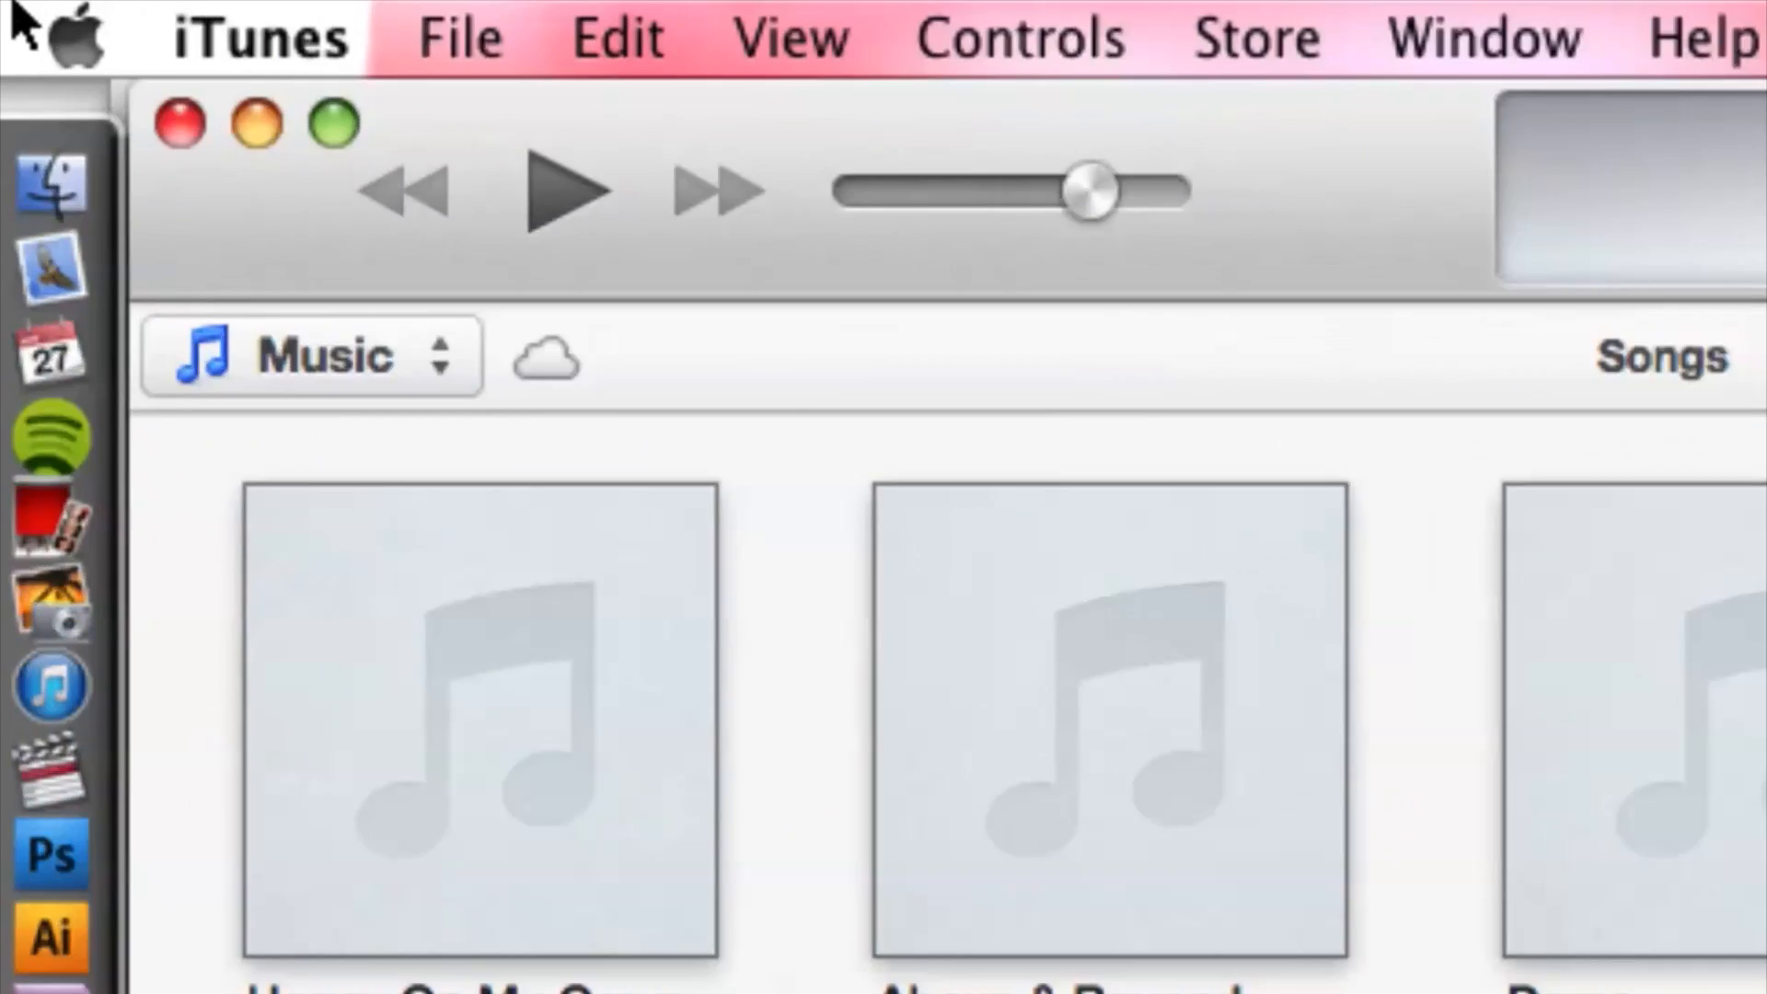
# Step: Launch Software Update from the Apple menu to check for new system software
pyautogui.click(68, 39)
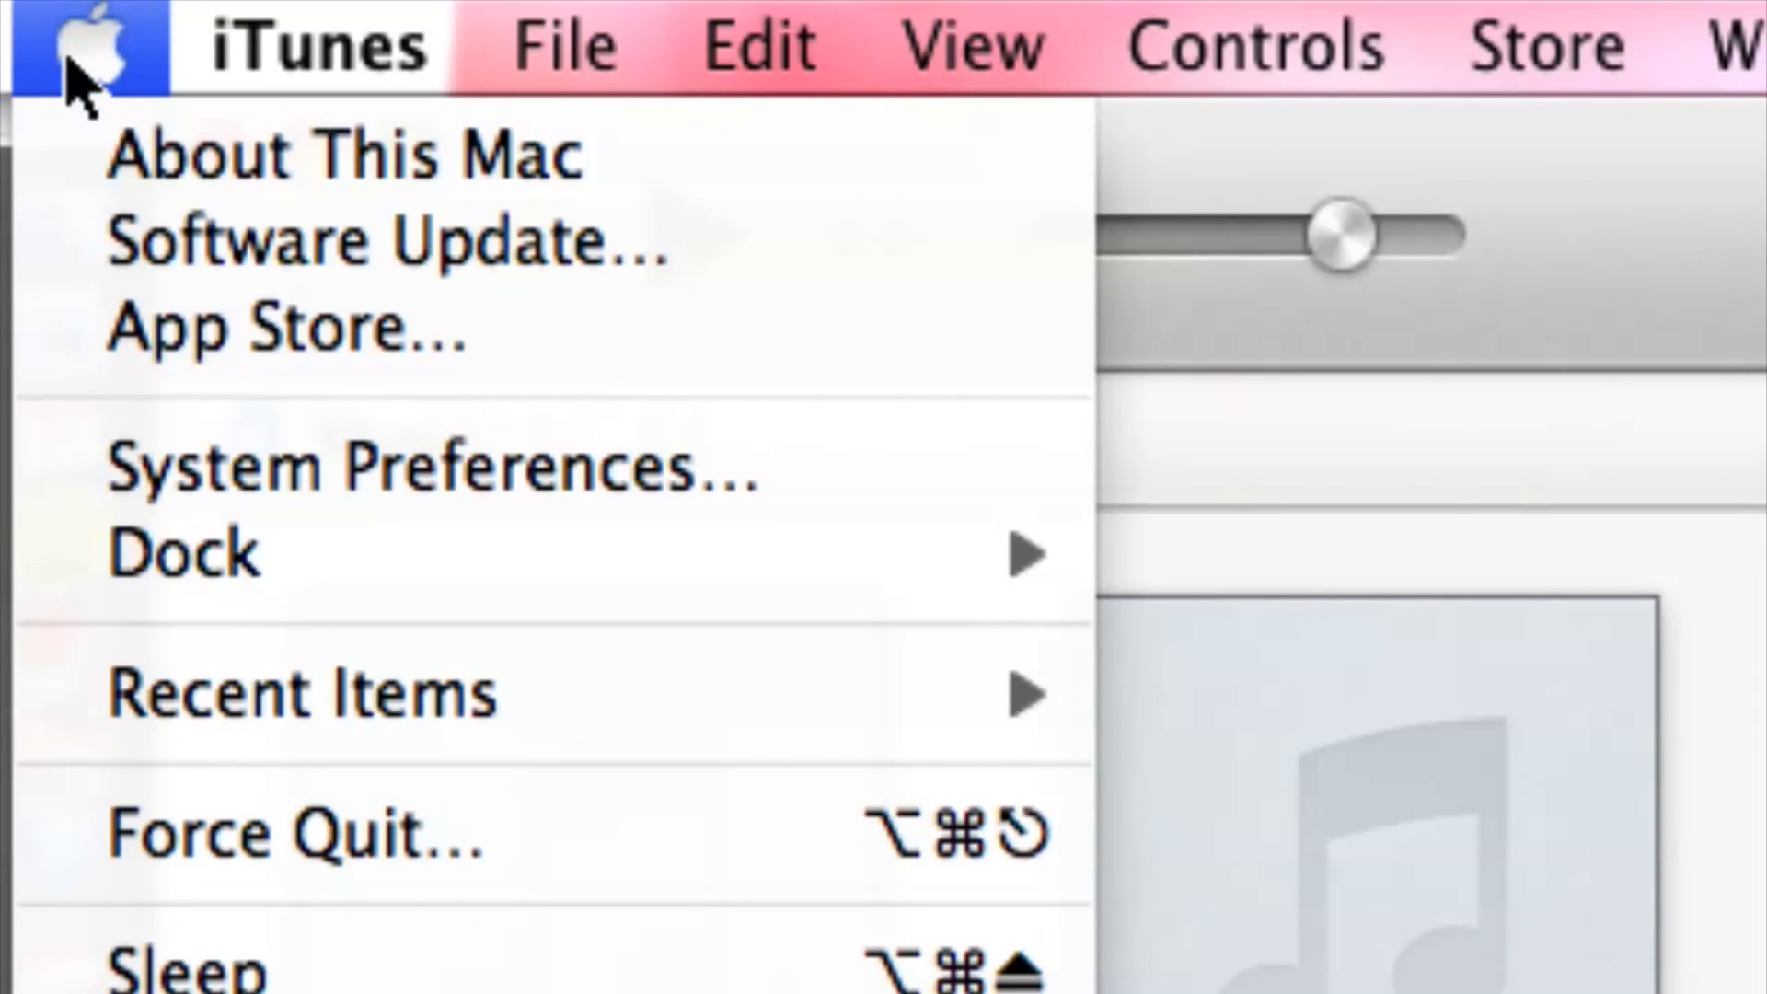
pyautogui.moveTo(440, 239)
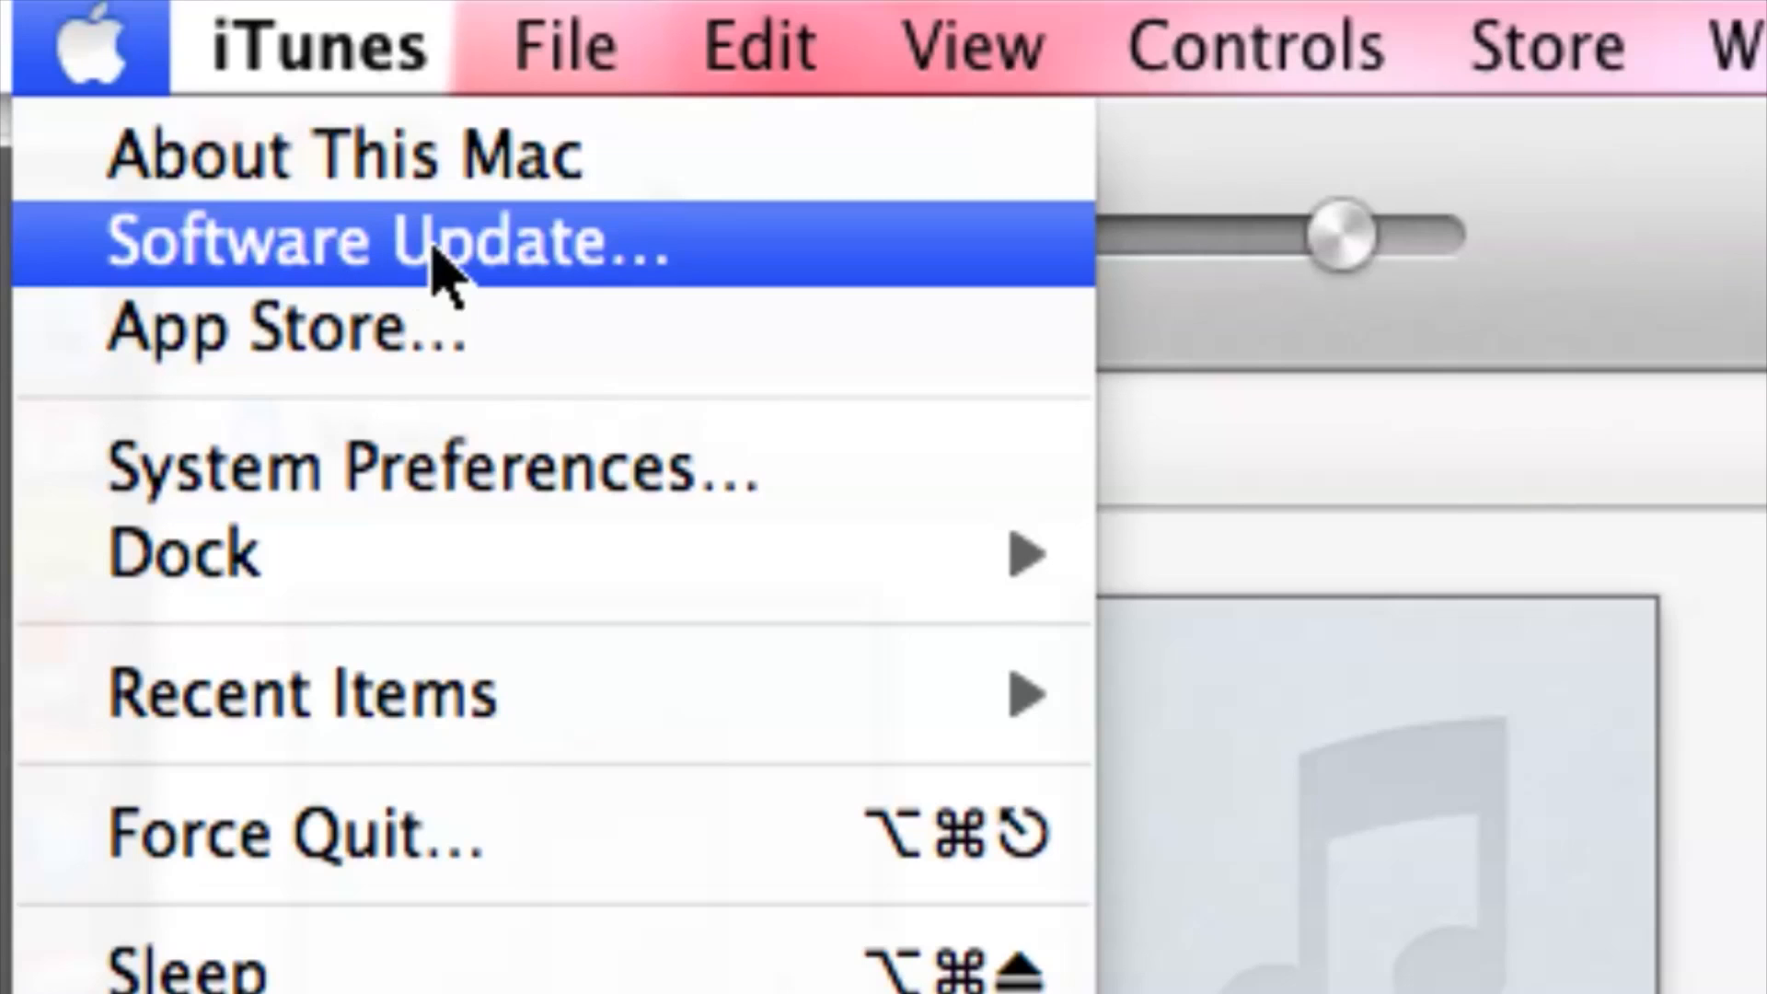
pyautogui.click(394, 240)
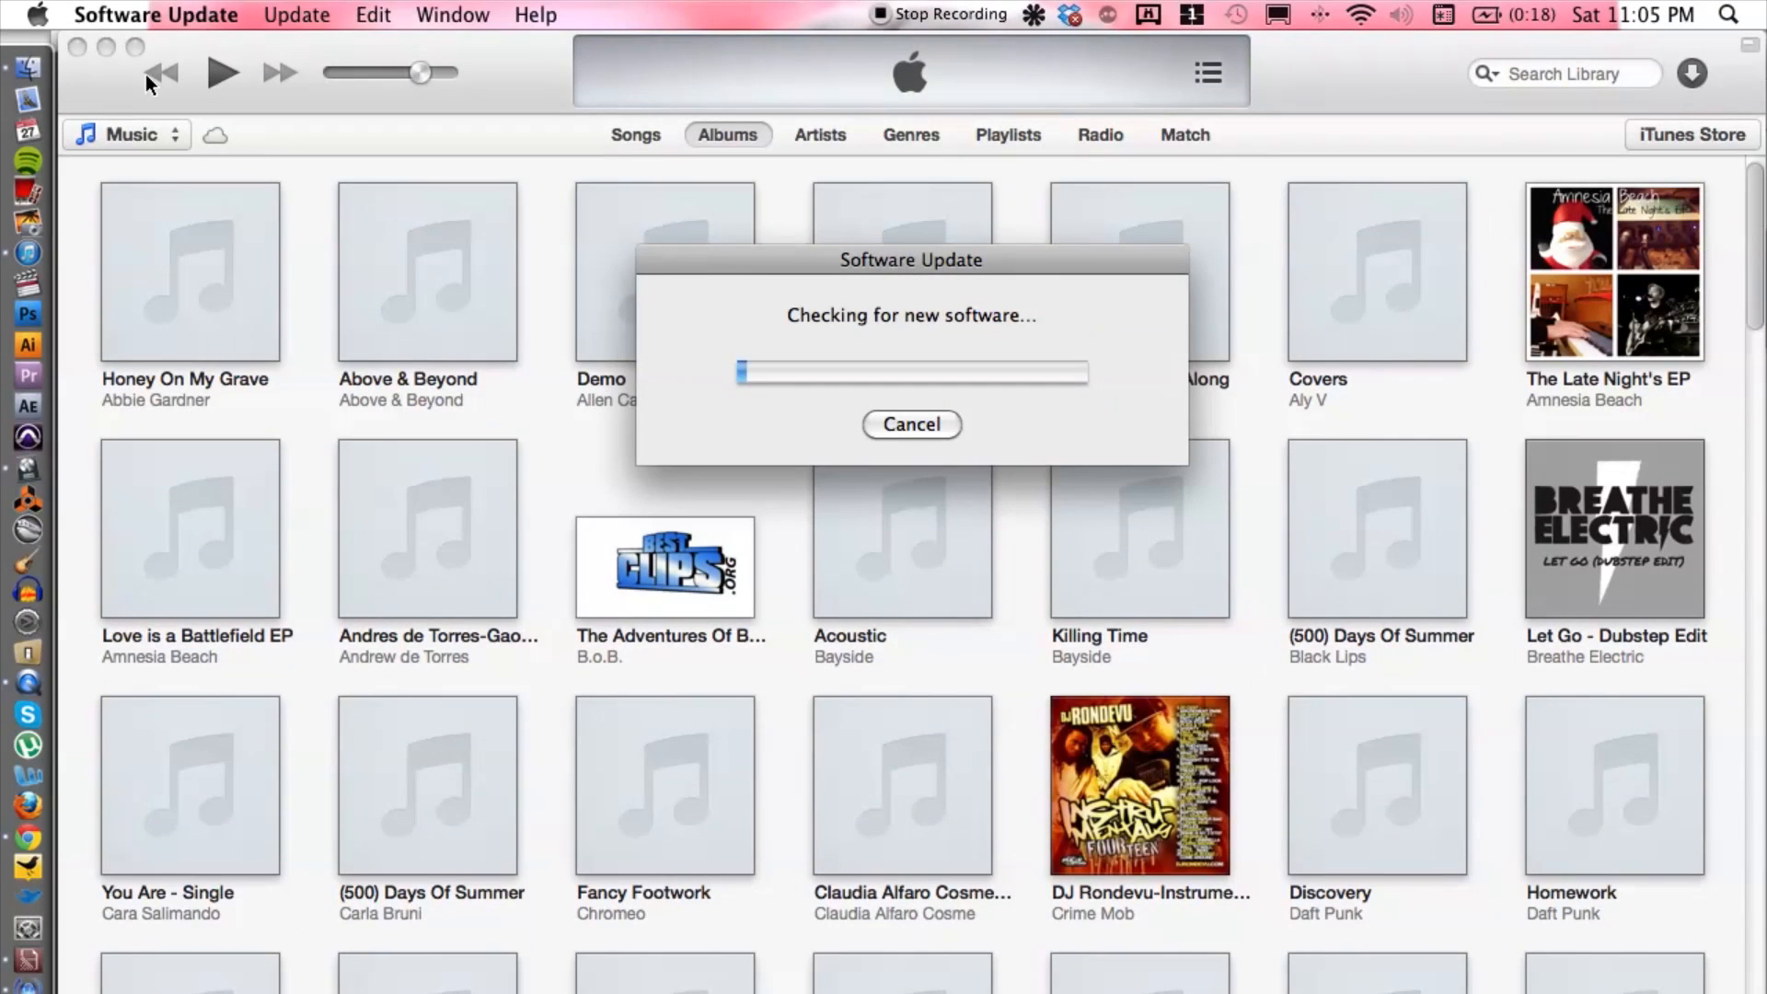